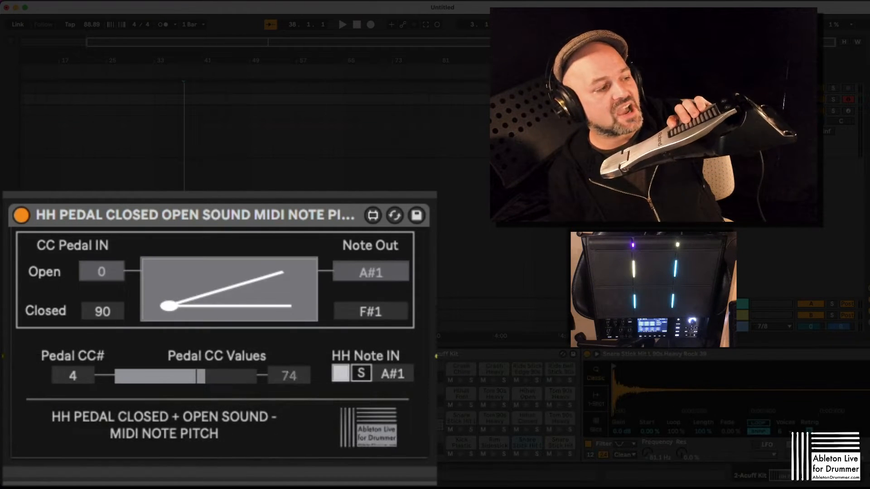
Set the HH pedal Note Out to A#1 for open and F#1 for closed hi-hat
left_click_drag(195, 375, 116, 375)
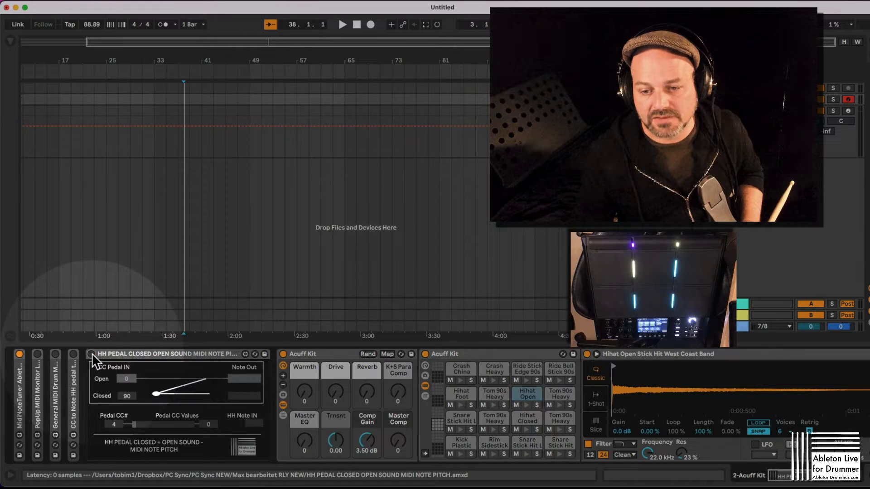
left_click(526, 393)
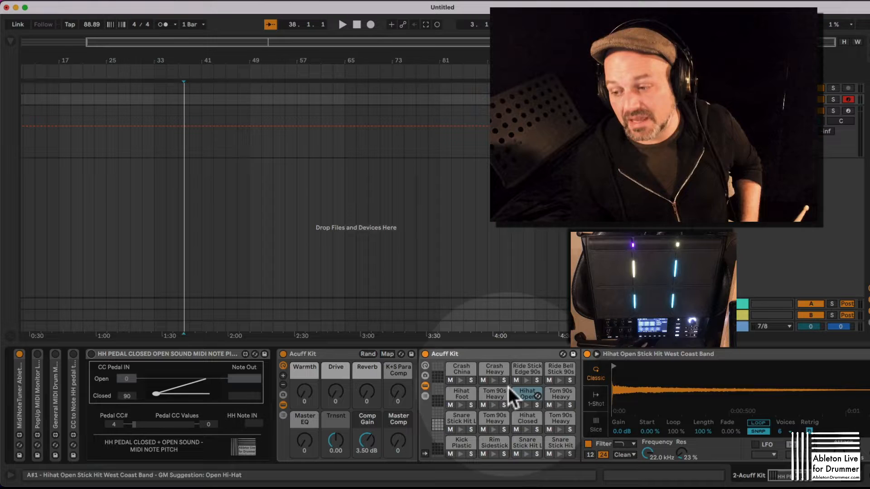
mouse_move(521, 399)
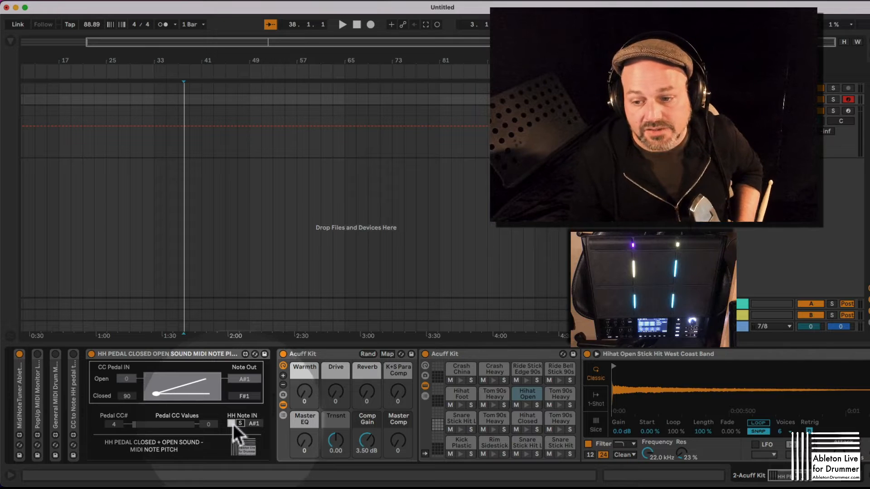
left_click(239, 424)
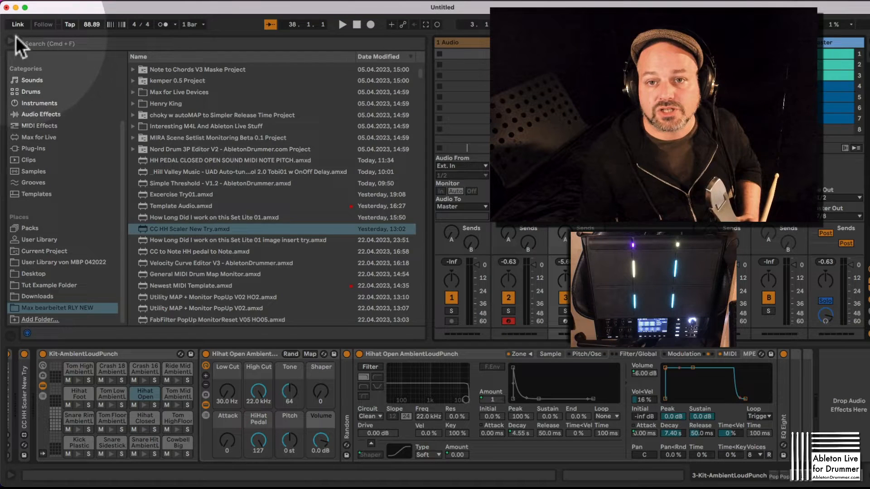
Close the Browser and set the Acuff Kit track's MIDI From to SPD-SX PRO
left_click(161, 42)
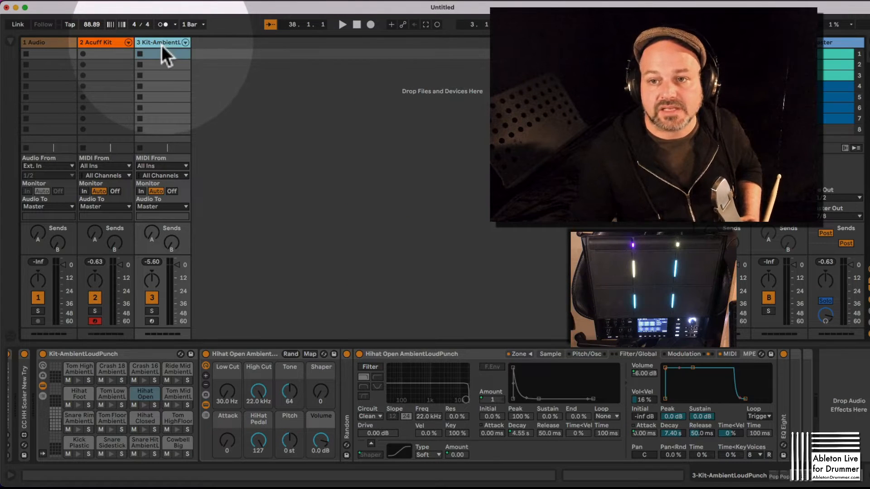
left_click(163, 166)
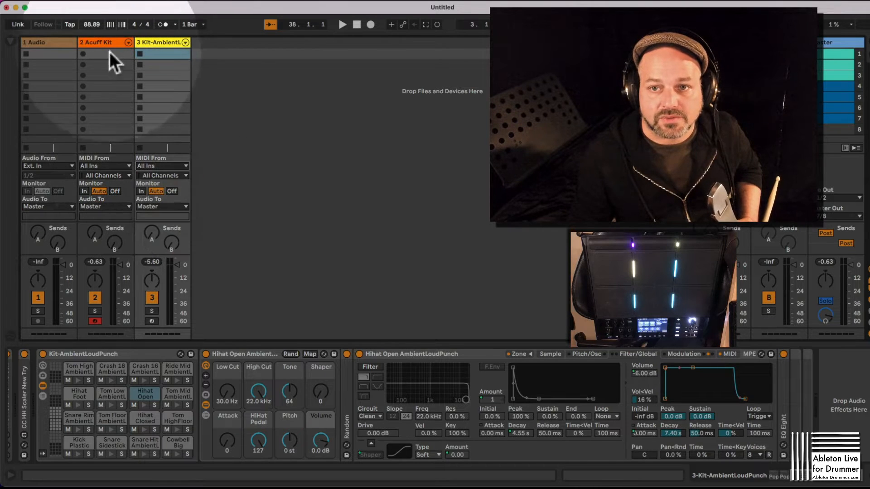
left_click(104, 165)
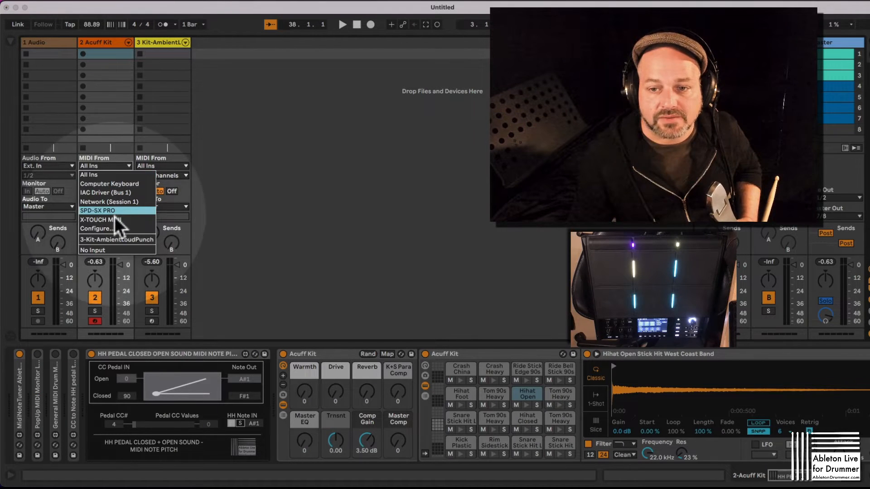
left_click(97, 210)
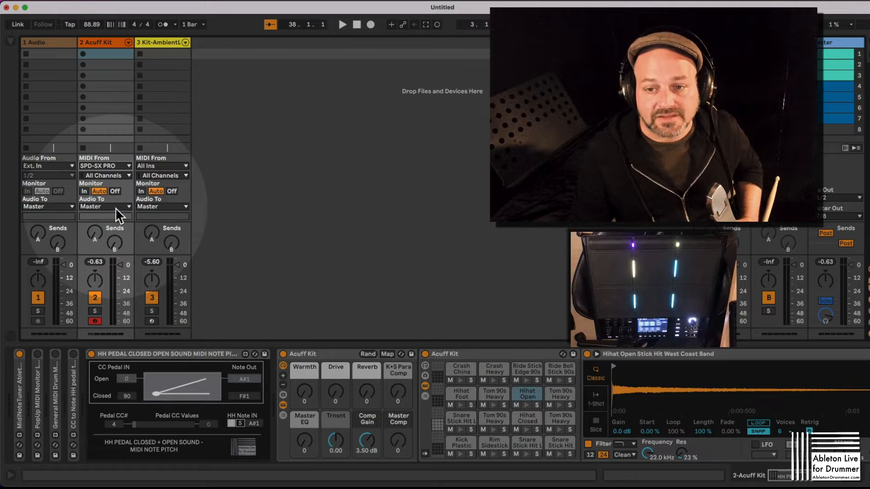
left_click(84, 191)
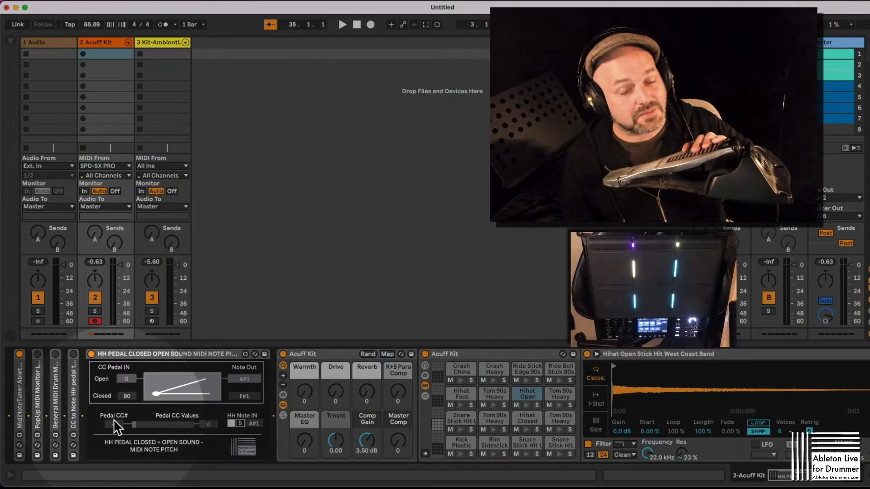
Drag the HH Pedal device's Pedal CC# box to 4
left_click_drag(117, 425, 155, 425)
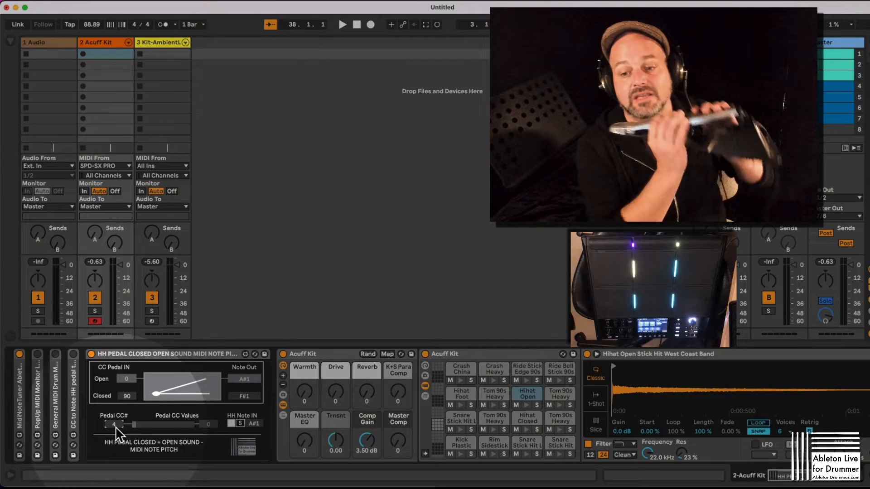
left_click_drag(111, 425, 155, 424)
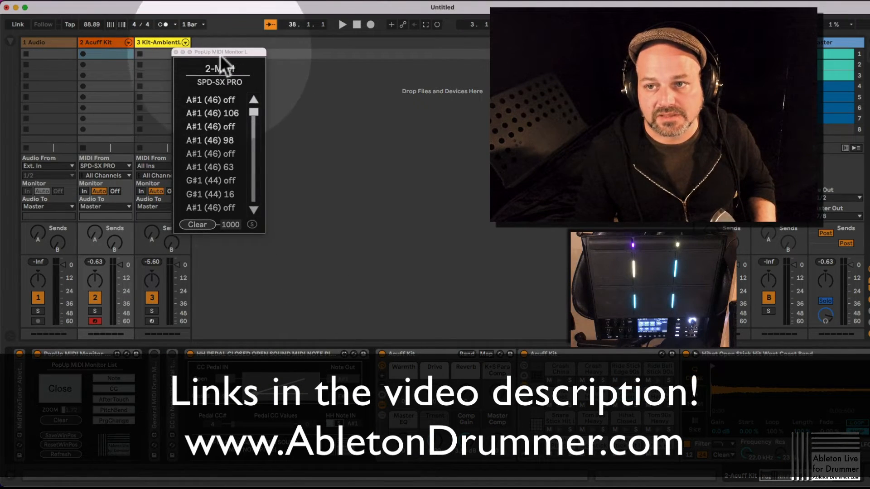
Move the PopUp MIDI Monitor over the tracks and click its list label
left_click_drag(221, 52, 140, 43)
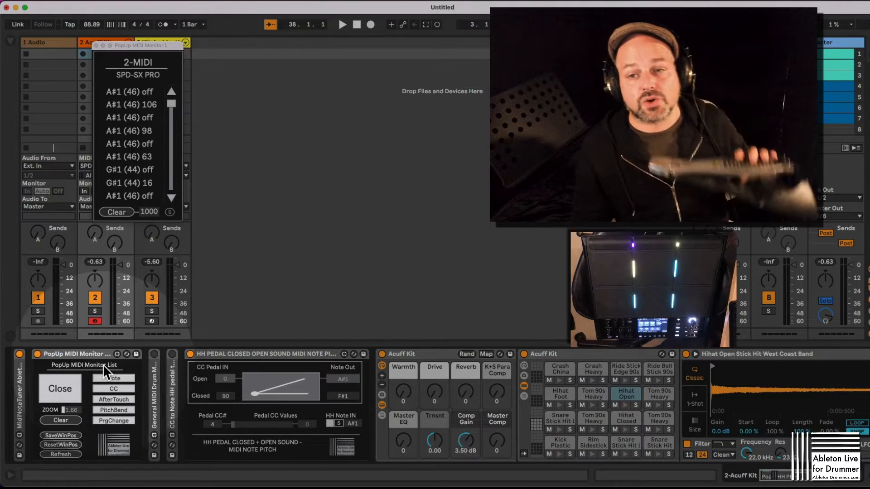
left_click(113, 389)
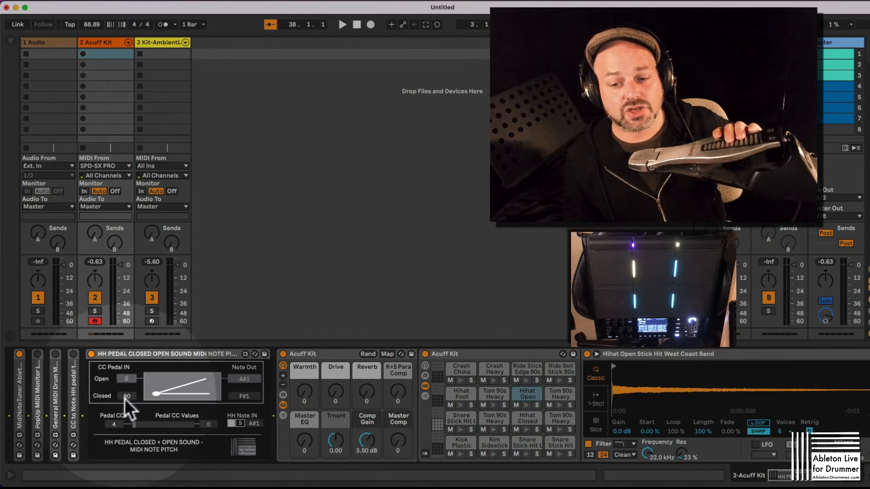
Set the HH Pedal closed threshold to 90 and adjust the response curve
left_click_drag(126, 396, 127, 399)
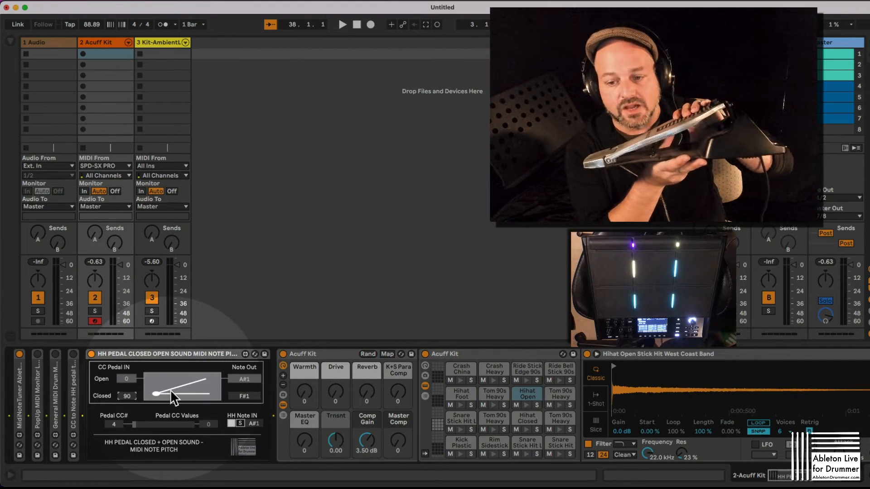
left_click_drag(161, 393, 183, 394)
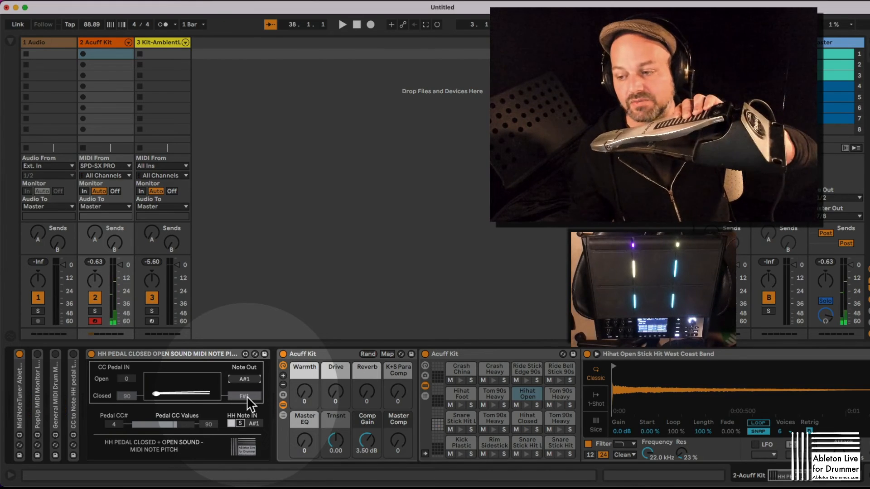
Select the Hihat Closed pad (F#1) in the Acuff Kit Drum Rack
left_click(526, 419)
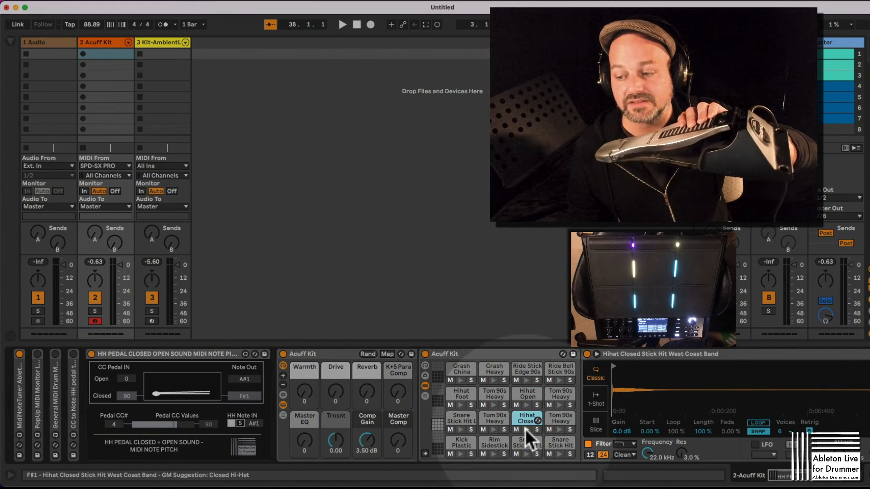